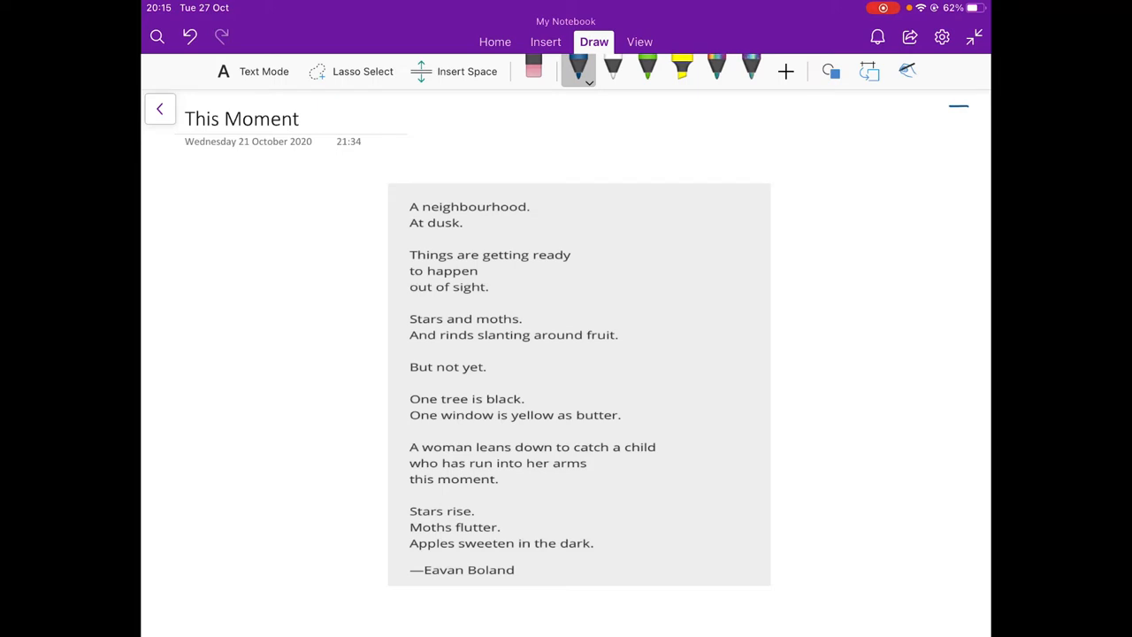
Draw an arrow after 'A neighbourhood.' and handwrite 'universal' beside the first line.
{"action": "left_click_drag", "start_coordinate": [530, 211], "coordinate": [553, 211]}
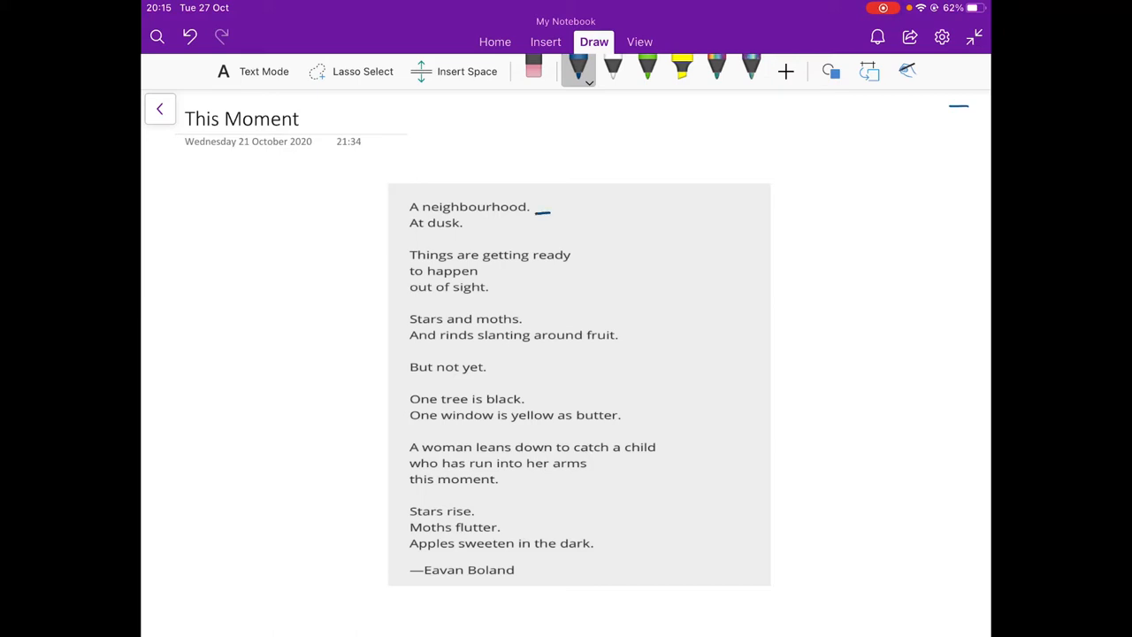
{"action": "left_click_drag", "start_coordinate": [535, 212], "coordinate": [592, 210]}
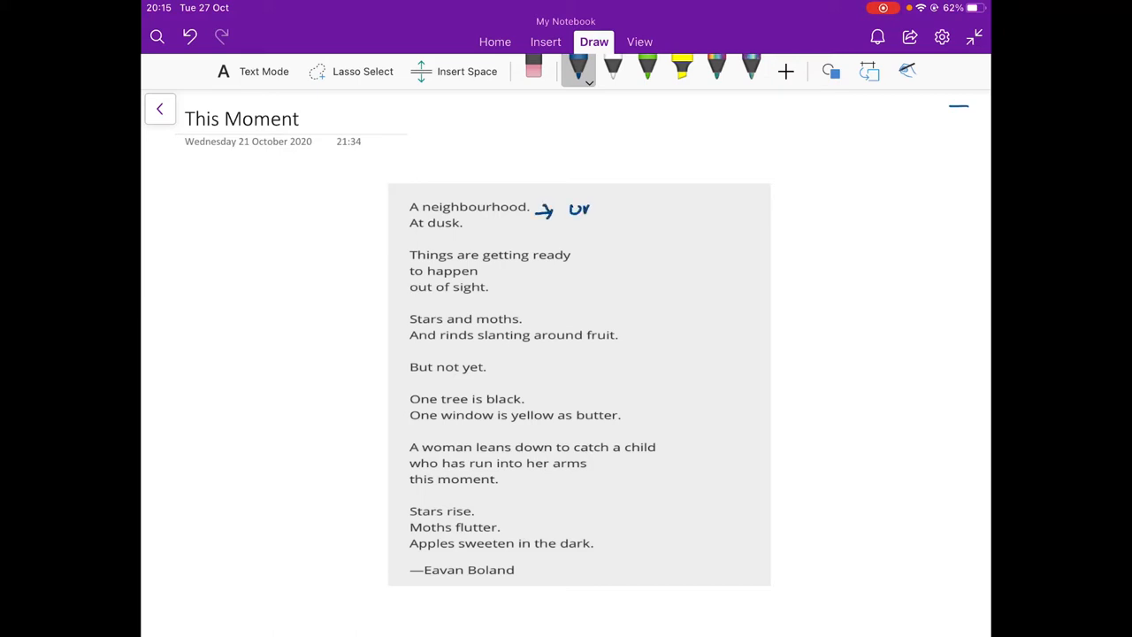
{"action": "left_click_drag", "start_coordinate": [571, 208], "coordinate": [650, 208]}
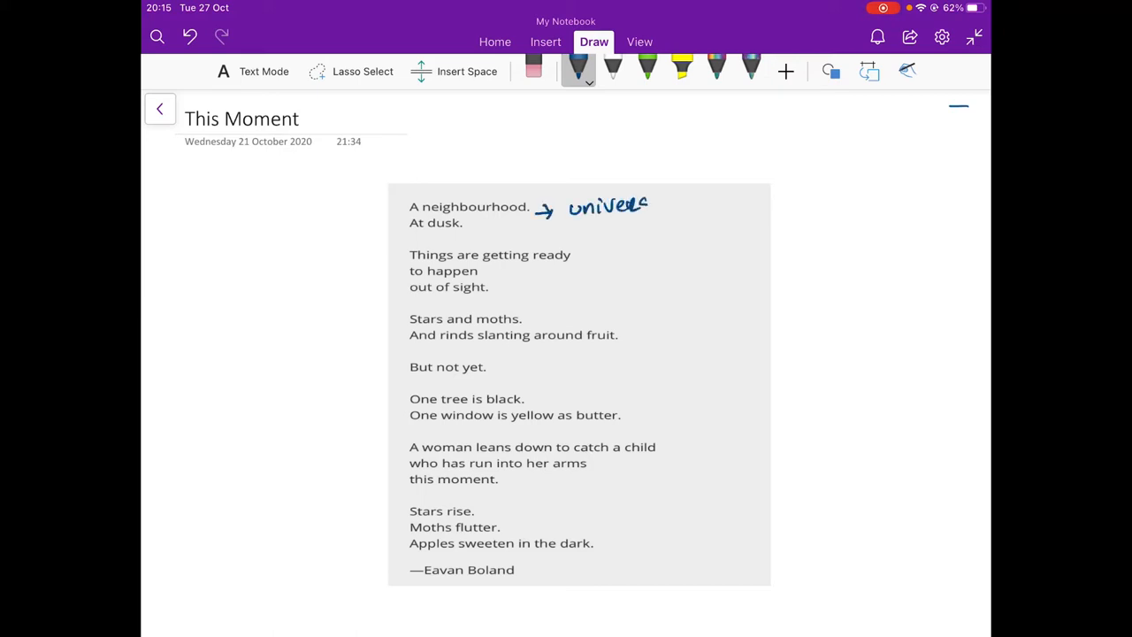
{"action": "left_click_drag", "start_coordinate": [645, 205], "coordinate": [681, 205]}
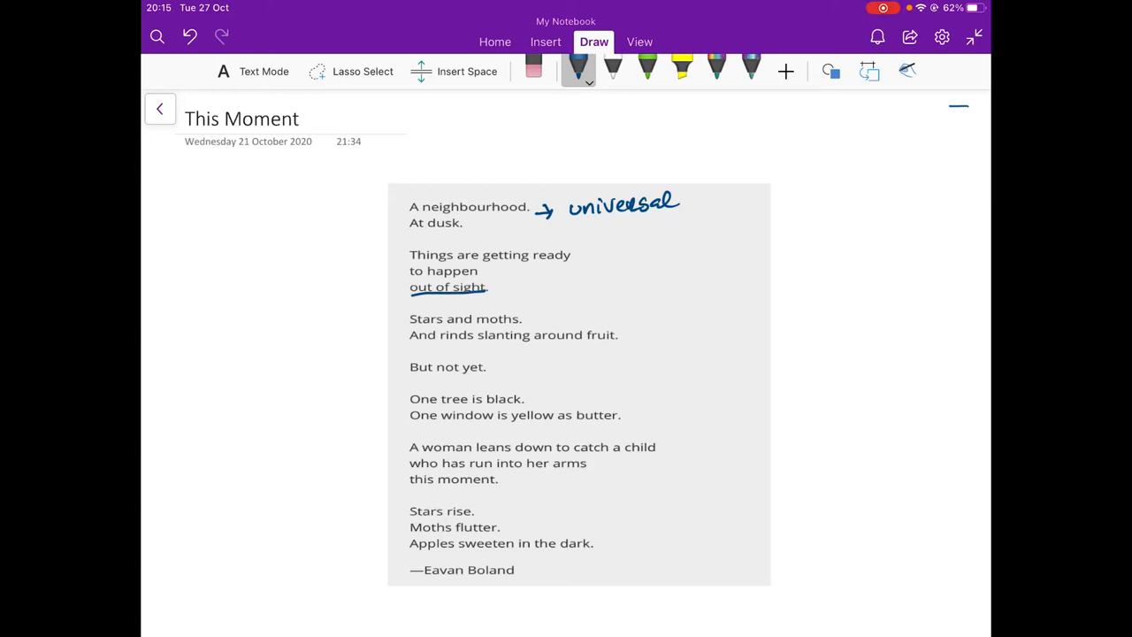
Handwrite 'mother's work' in the left margin and underline it in blue ink.
{"action": "left_click_drag", "start_coordinate": [235, 274], "coordinate": [245, 266]}
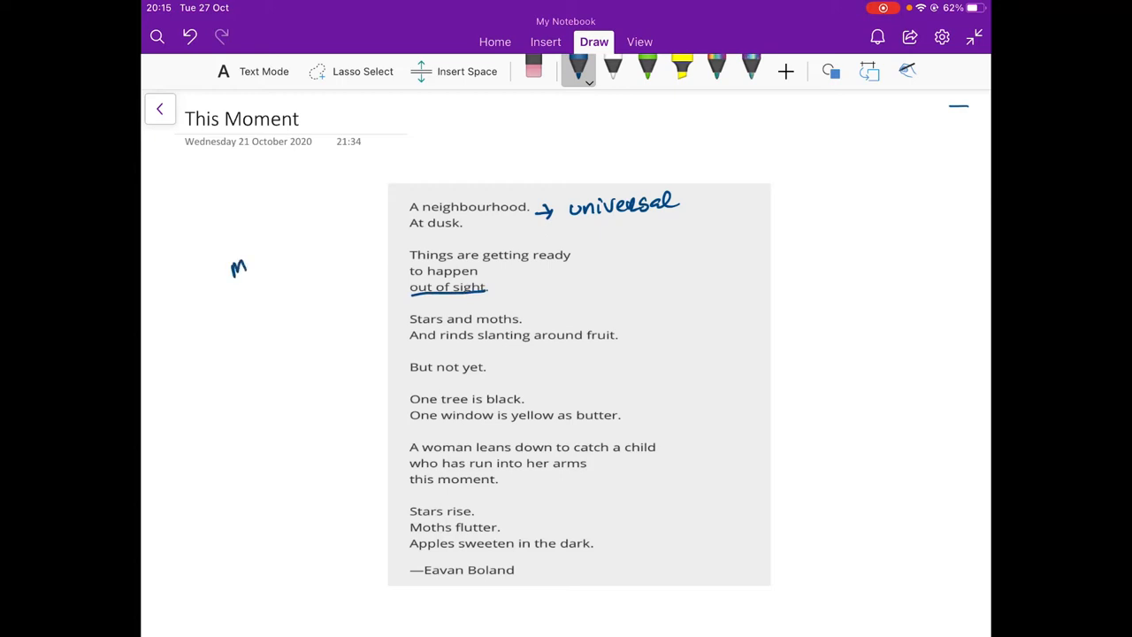
{"action": "left_click_drag", "start_coordinate": [230, 265], "coordinate": [314, 253]}
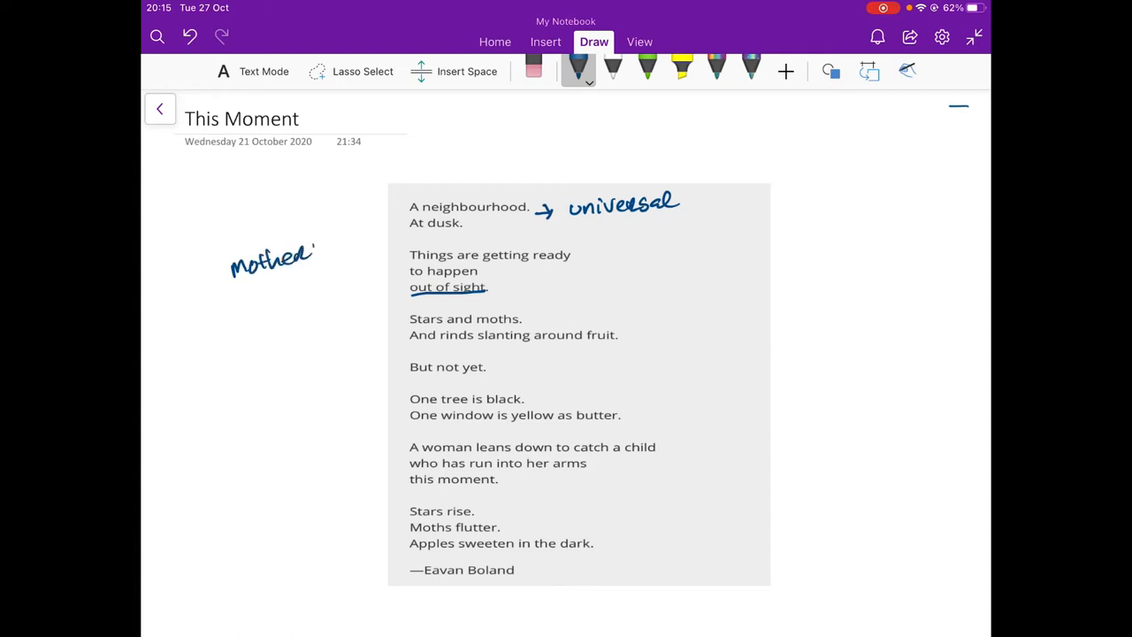
{"action": "left_click_drag", "start_coordinate": [305, 248], "coordinate": [300, 305]}
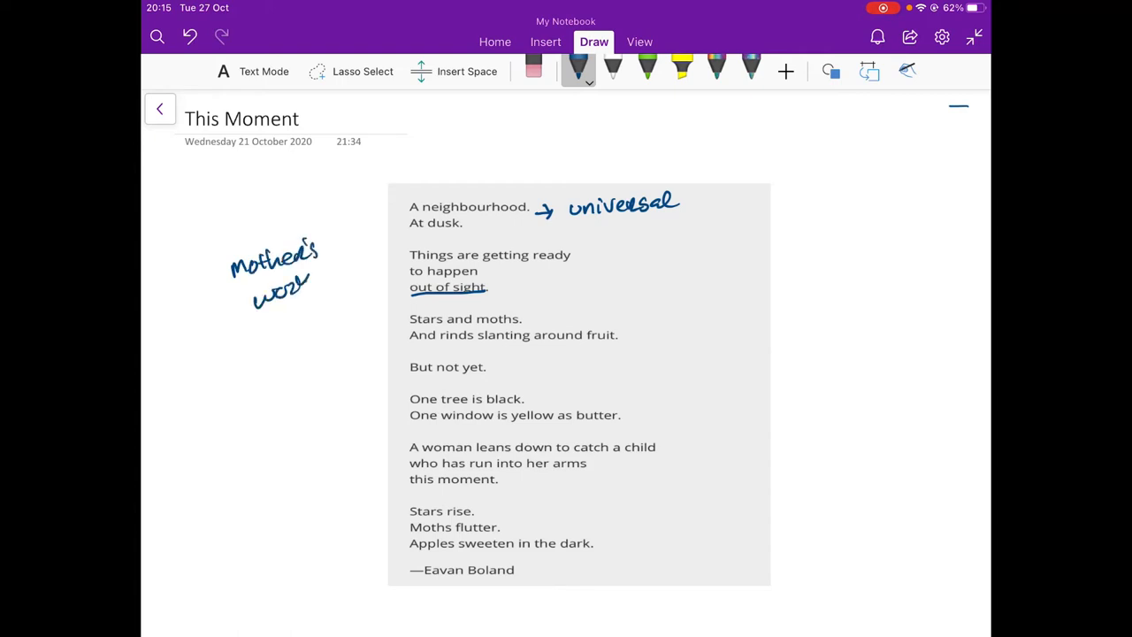
{"action": "left_click_drag", "start_coordinate": [256, 305], "coordinate": [319, 296]}
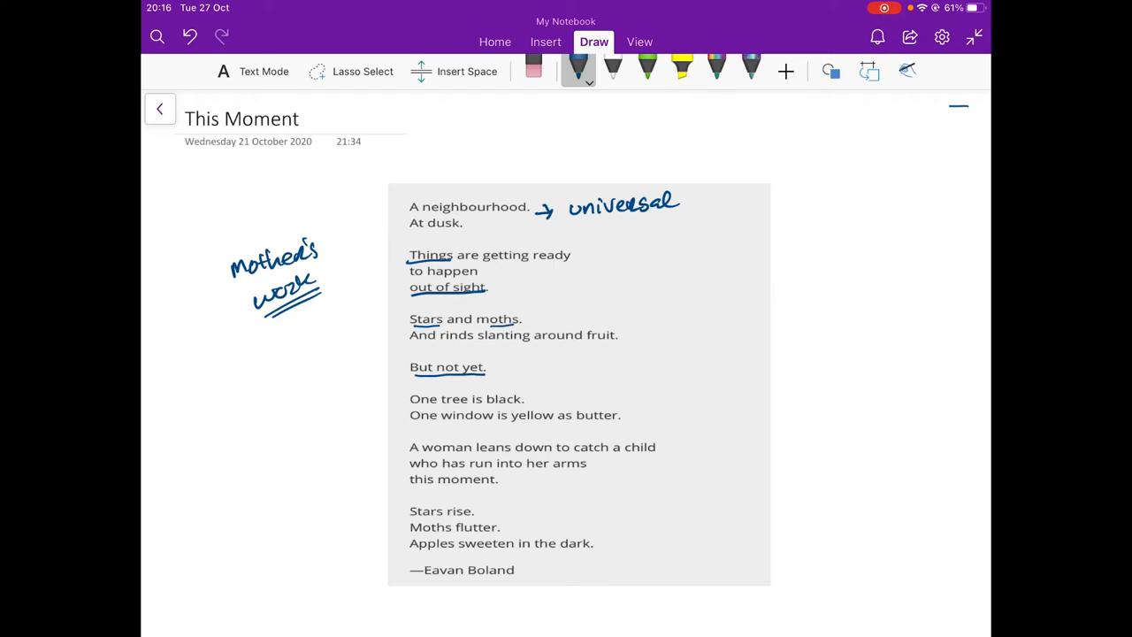
Handwrite 'Suspense – Waiting' in blue ink to the right of 'But not yet.'.
{"action": "left_click_drag", "start_coordinate": [511, 367], "coordinate": [579, 358]}
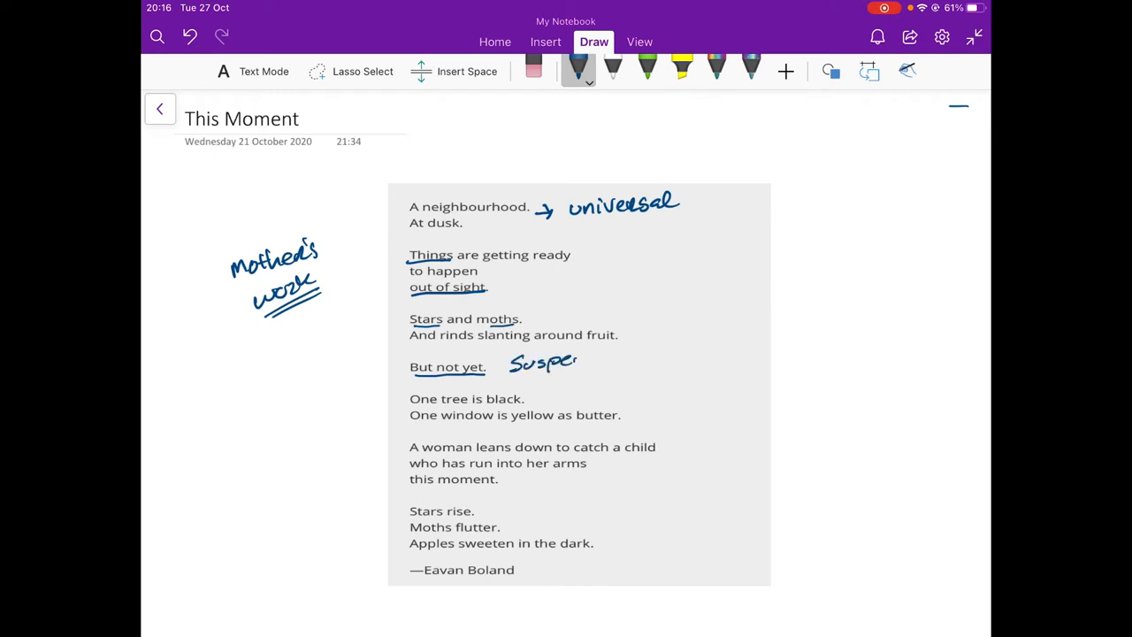
{"action": "left_click_drag", "start_coordinate": [574, 358], "coordinate": [694, 354]}
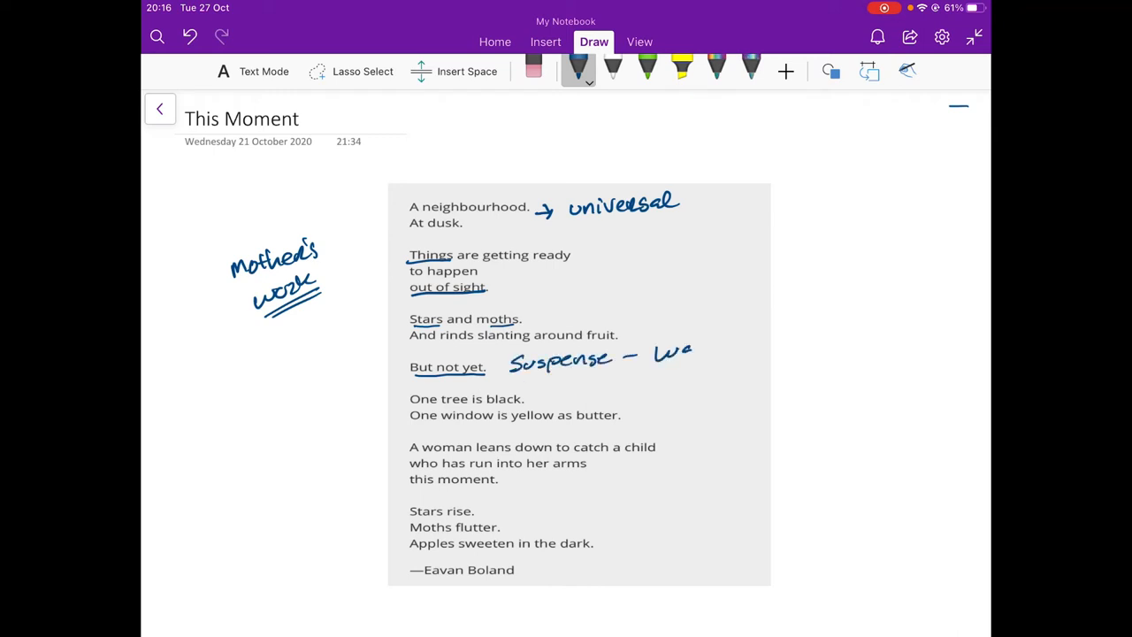
{"action": "left_click_drag", "start_coordinate": [681, 354], "coordinate": [747, 345]}
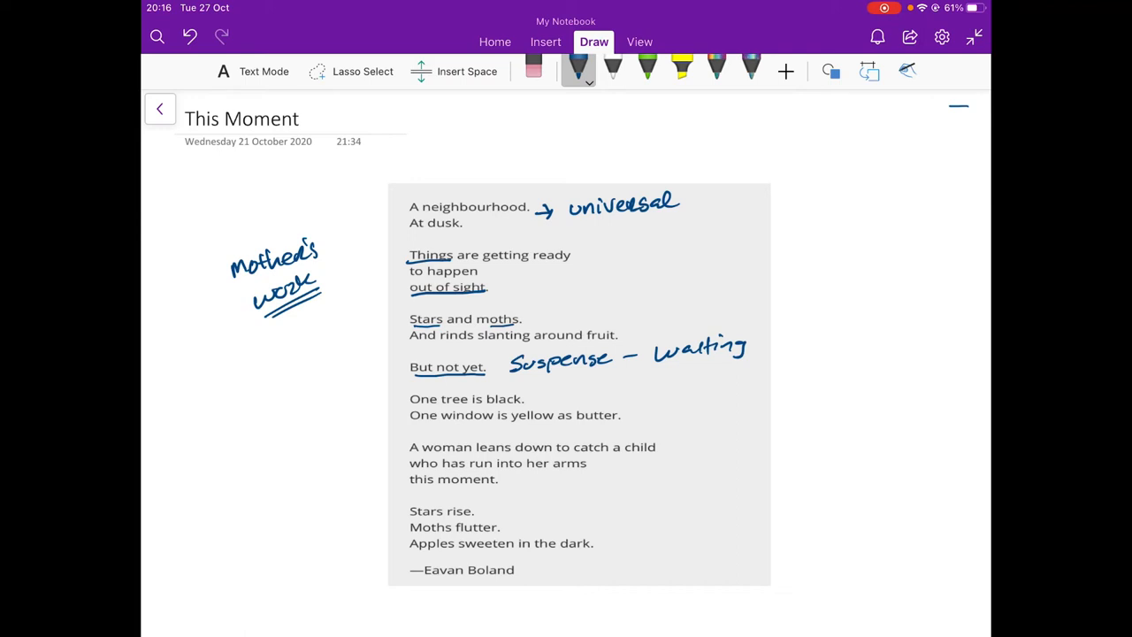
Underline 'is black' and 'window is yellow as butter', and mark the simile.
{"action": "left_click_drag", "start_coordinate": [465, 407], "coordinate": [511, 405]}
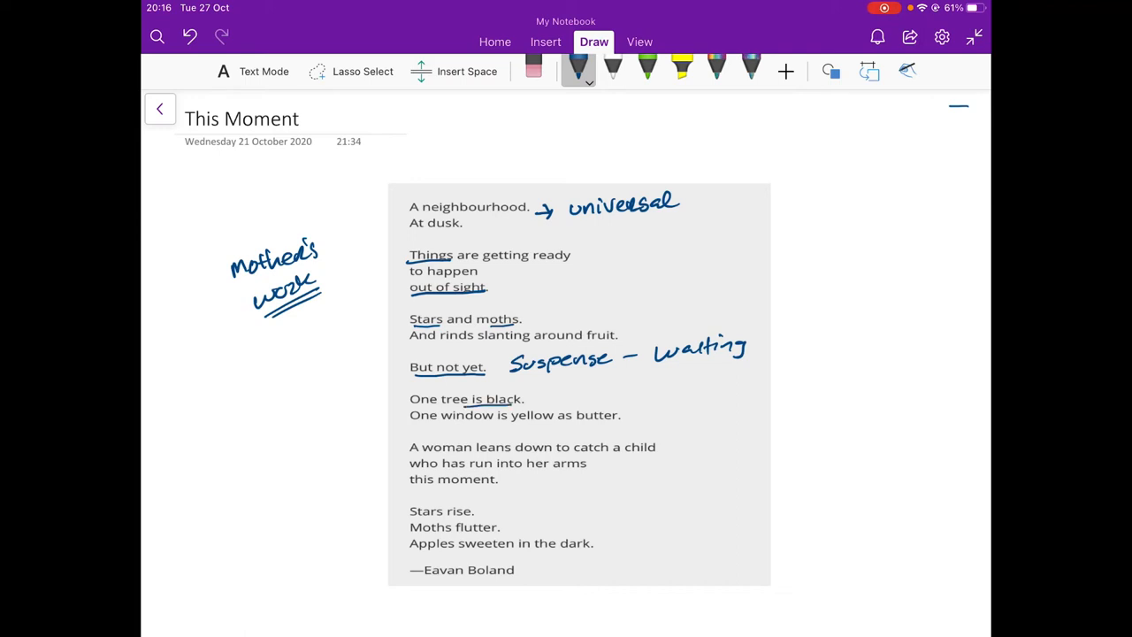
{"action": "left_click_drag", "start_coordinate": [460, 424], "coordinate": [620, 423]}
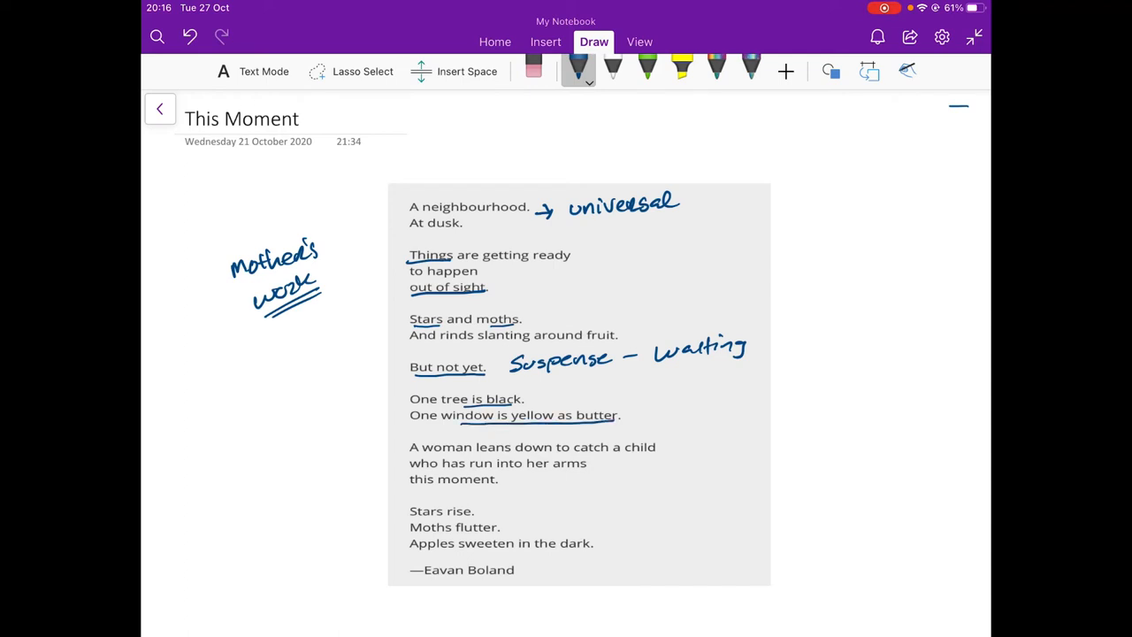
{"action": "left_click_drag", "start_coordinate": [559, 398], "coordinate": [577, 407]}
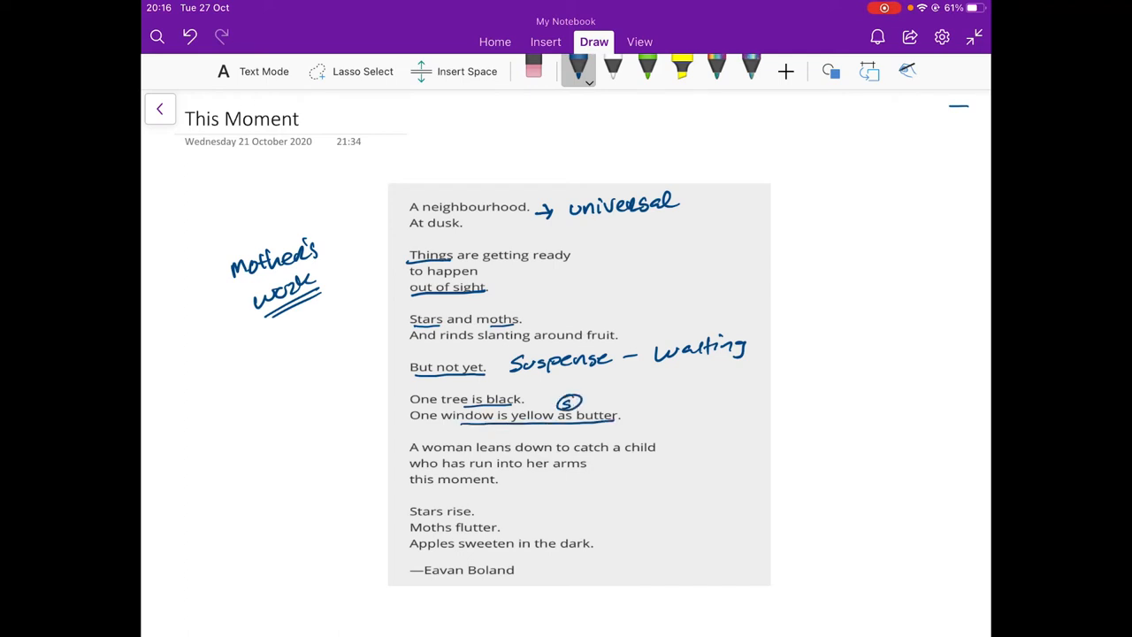
Write 'Contrast / Darkness light' beside the tree and window lines, underlining 'light'.
{"action": "left_click_drag", "start_coordinate": [637, 405], "coordinate": [685, 402]}
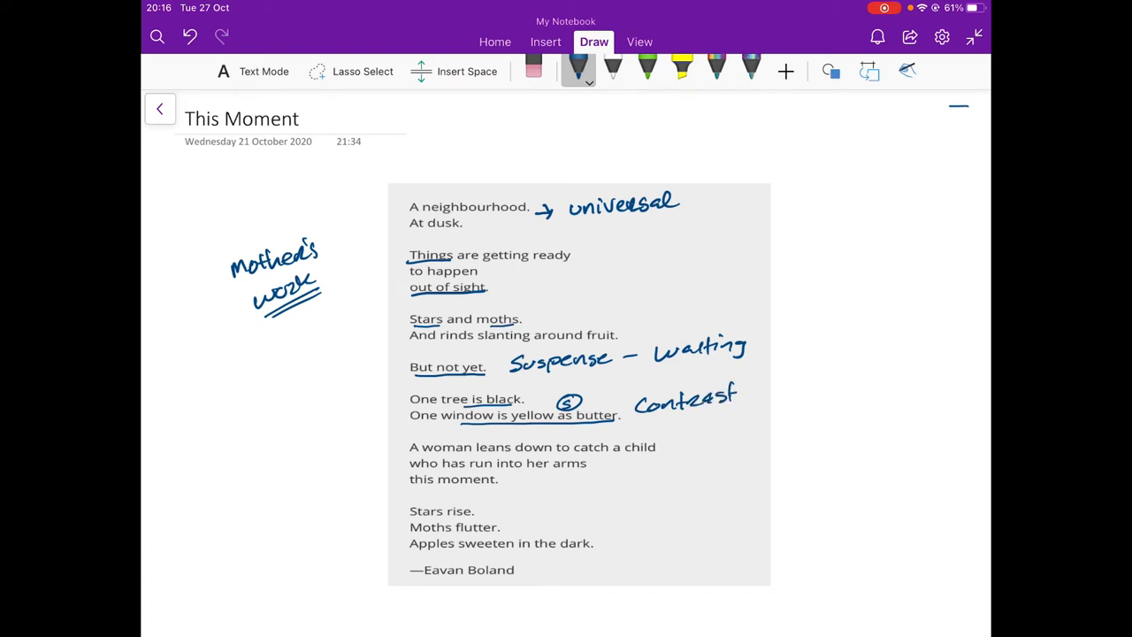
{"action": "left_click_drag", "start_coordinate": [752, 389], "coordinate": [805, 359]}
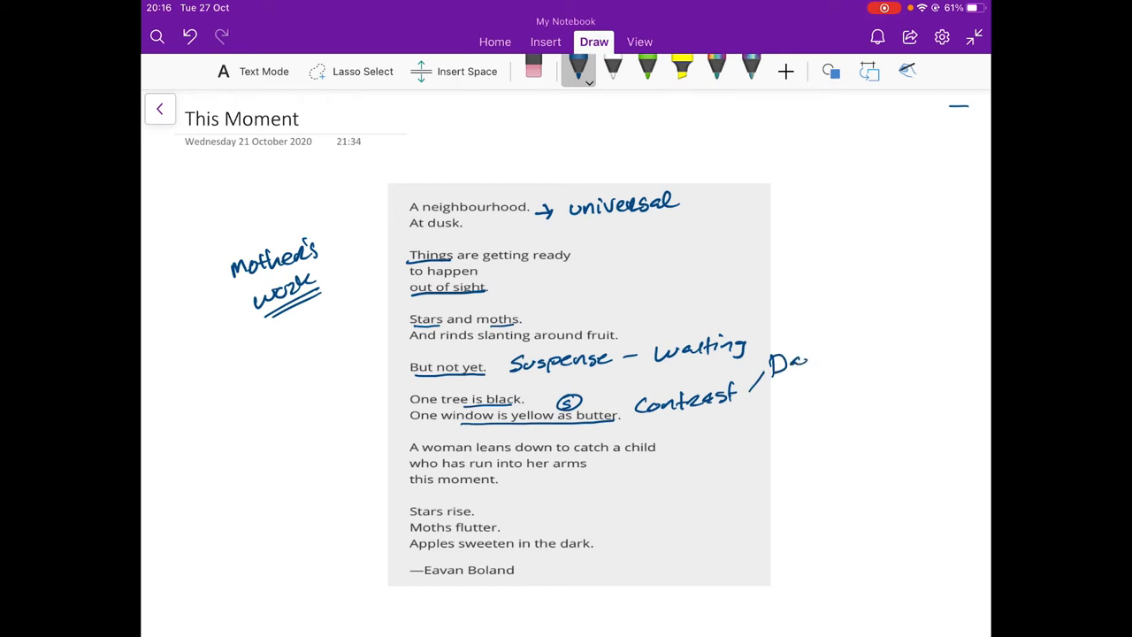
{"action": "left_click_drag", "start_coordinate": [778, 353], "coordinate": [884, 354]}
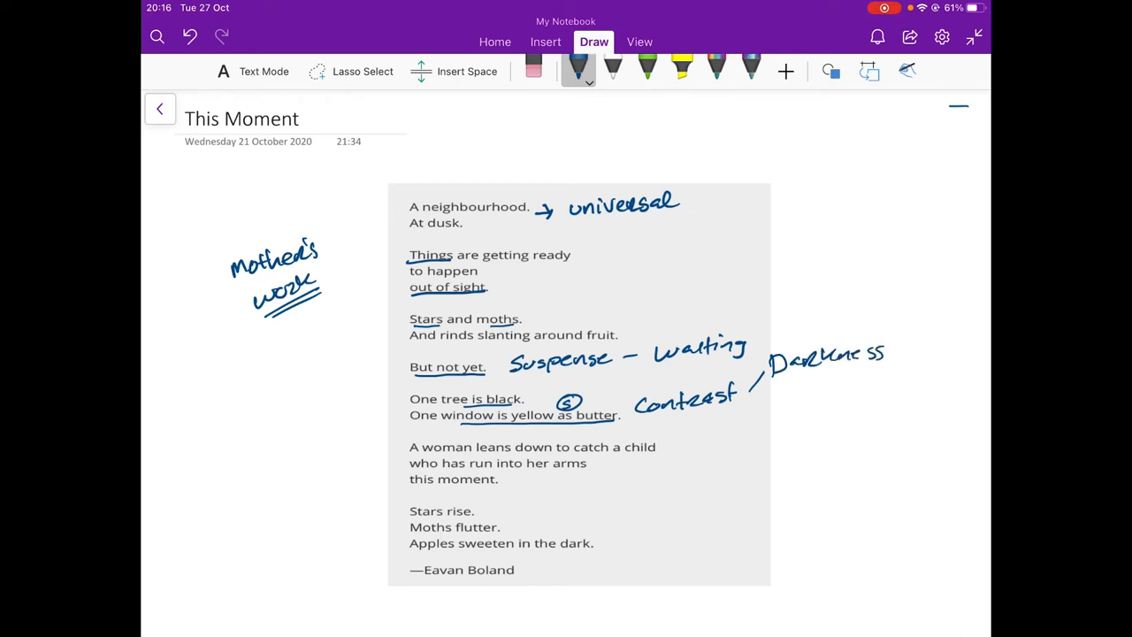
{"action": "left_click_drag", "start_coordinate": [783, 394], "coordinate": [836, 380]}
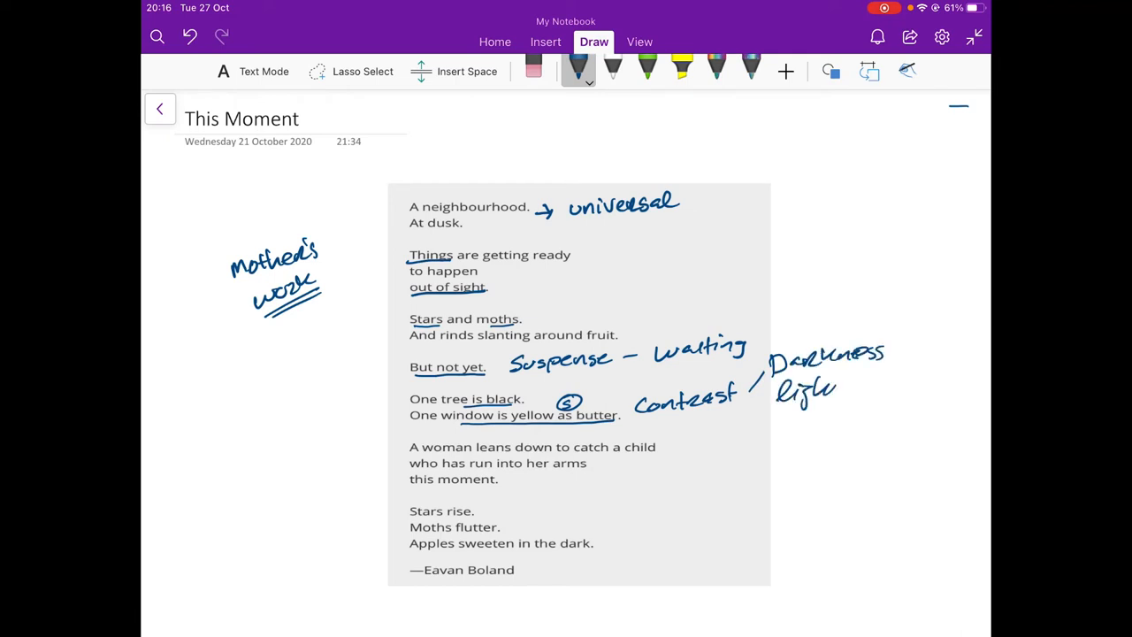
{"action": "left_click_drag", "start_coordinate": [778, 411], "coordinate": [836, 407]}
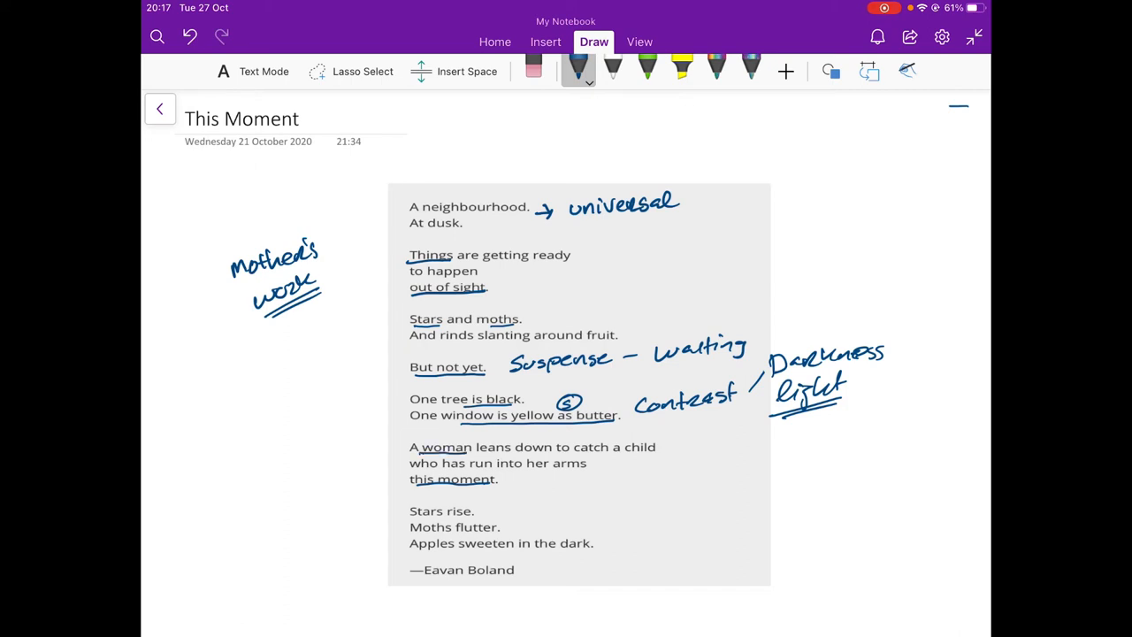
Underline 'a child', circle 'this moment' with '– Important', and start an arrow at 'Stars'.
{"action": "left_click_drag", "start_coordinate": [604, 454], "coordinate": [654, 451]}
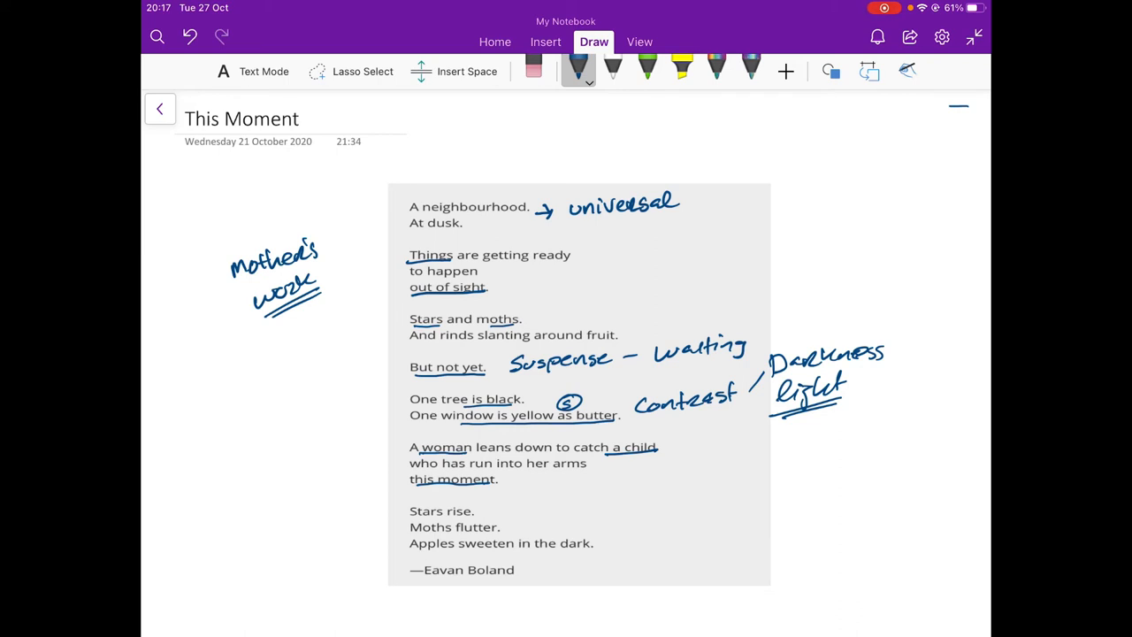
{"action": "left_click_drag", "start_coordinate": [415, 473], "coordinate": [495, 482]}
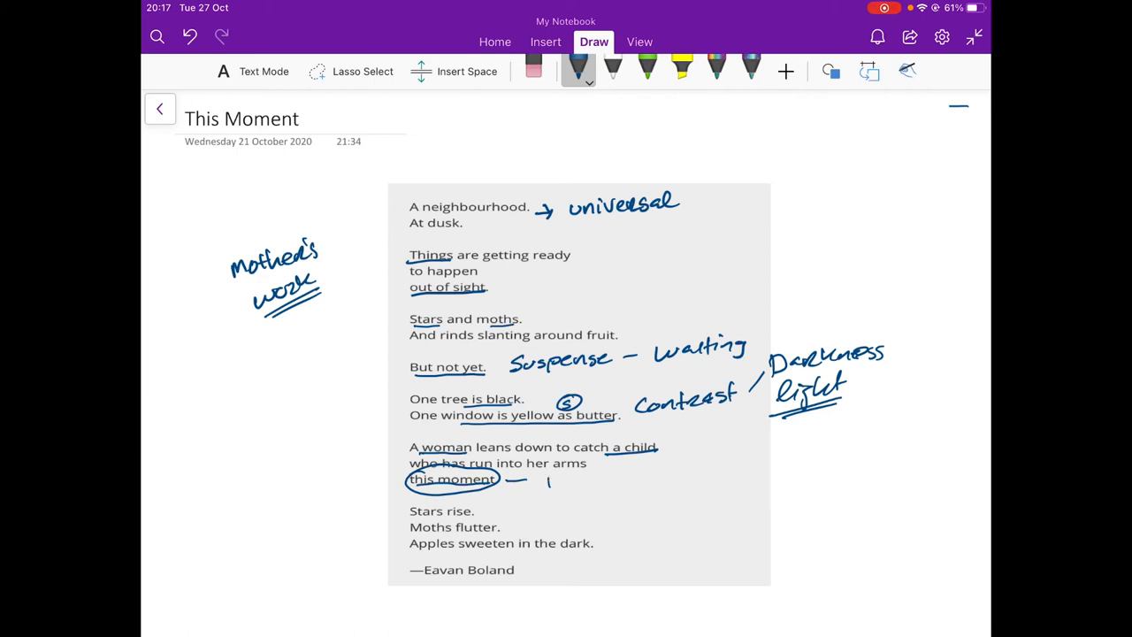
{"action": "left_click_drag", "start_coordinate": [548, 477], "coordinate": [645, 478]}
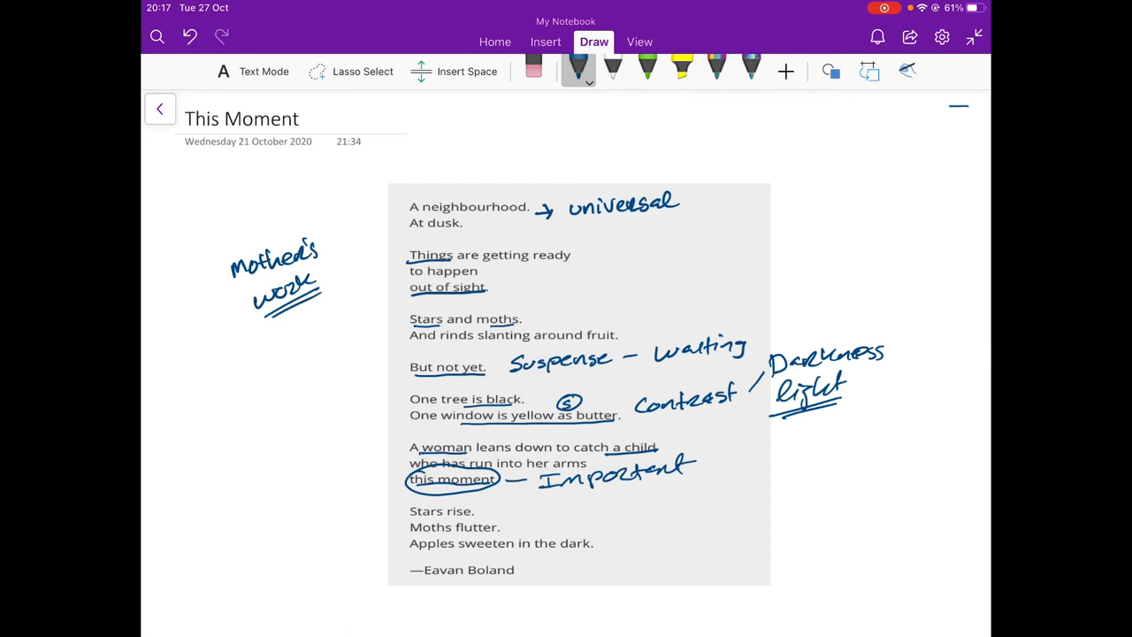
{"action": "left_click_drag", "start_coordinate": [385, 332], "coordinate": [409, 320]}
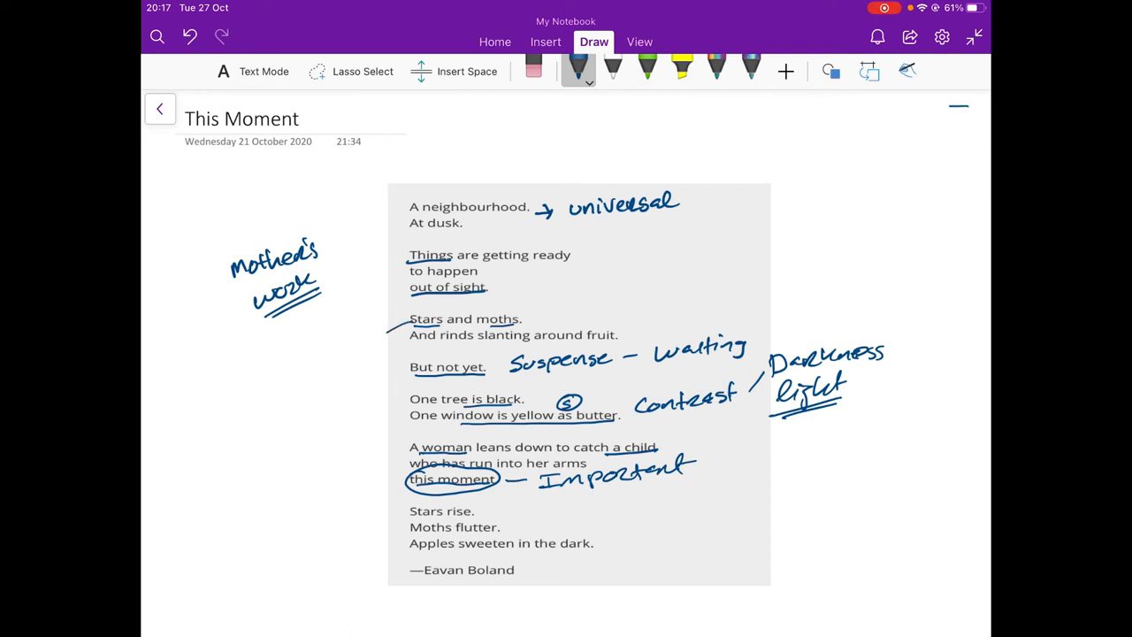
Arrow 'Stars and moths' to 'Stars rise', underline 'sweeten in the dark', add note, circle 'out of sight'.
{"action": "left_click_drag", "start_coordinate": [398, 323], "coordinate": [385, 531]}
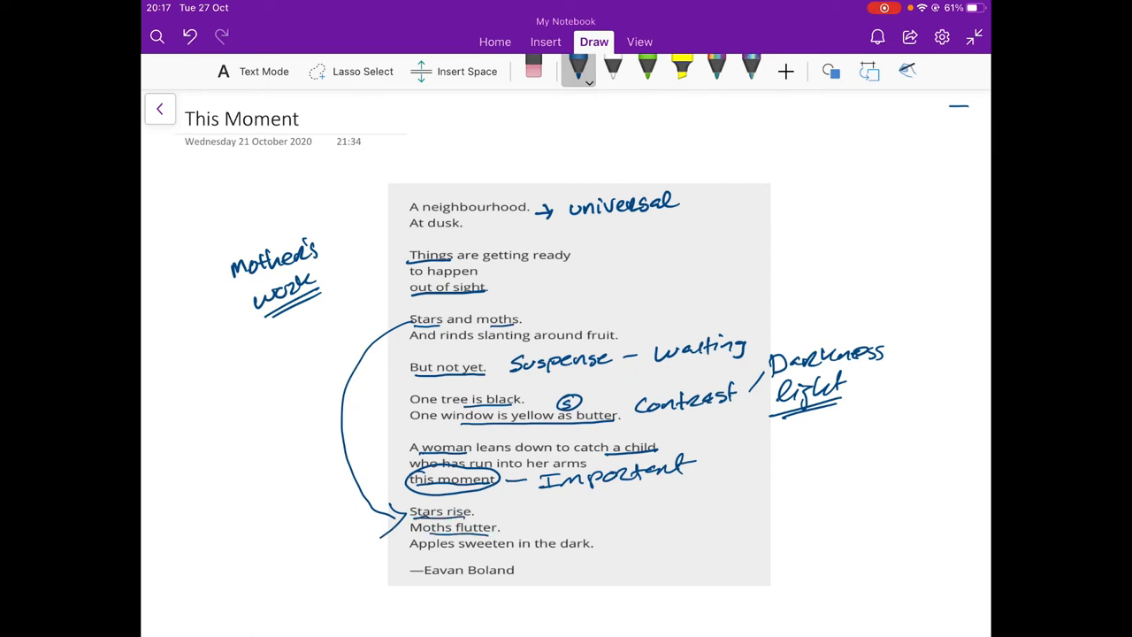
{"action": "left_click_drag", "start_coordinate": [438, 559], "coordinate": [585, 556]}
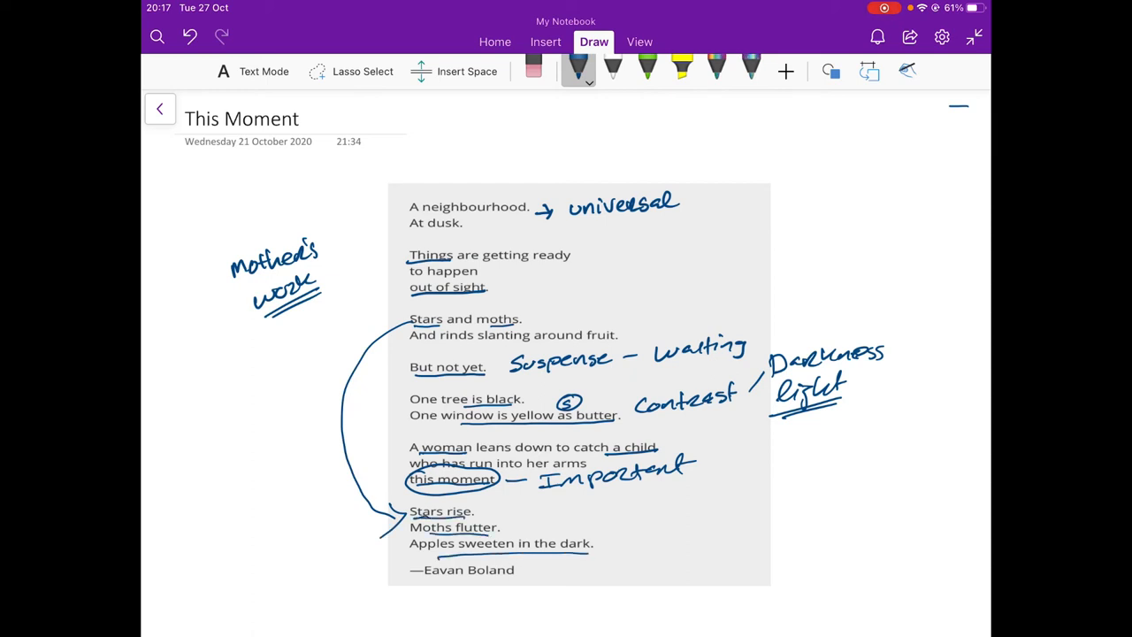
{"action": "left_click_drag", "start_coordinate": [553, 513], "coordinate": [610, 517]}
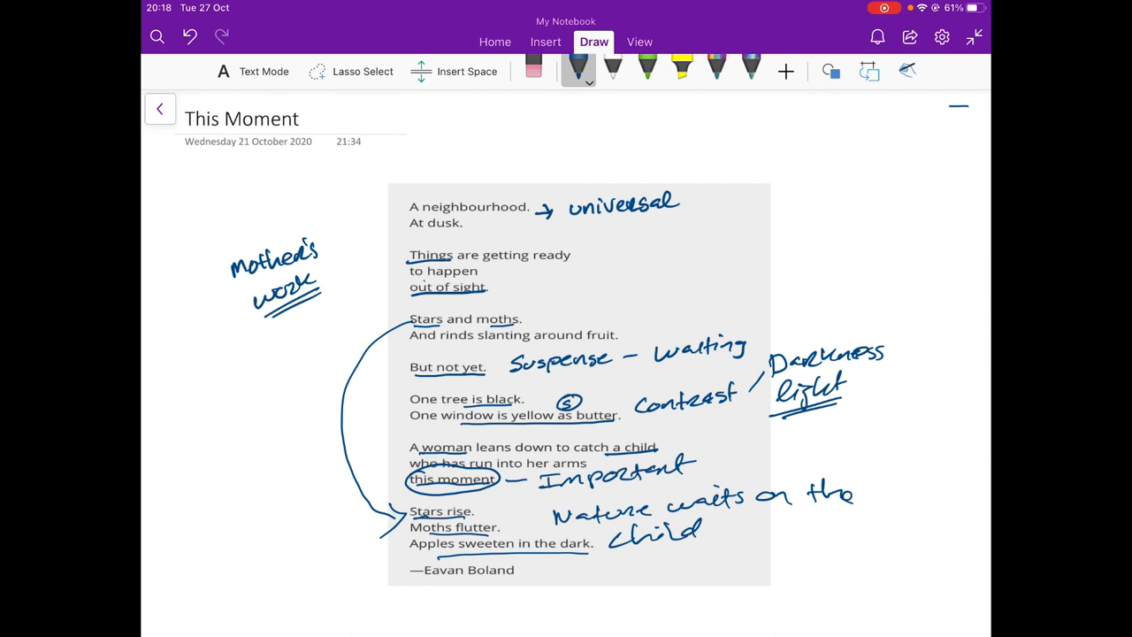
{"action": "left_click_drag", "start_coordinate": [393, 288], "coordinate": [500, 287]}
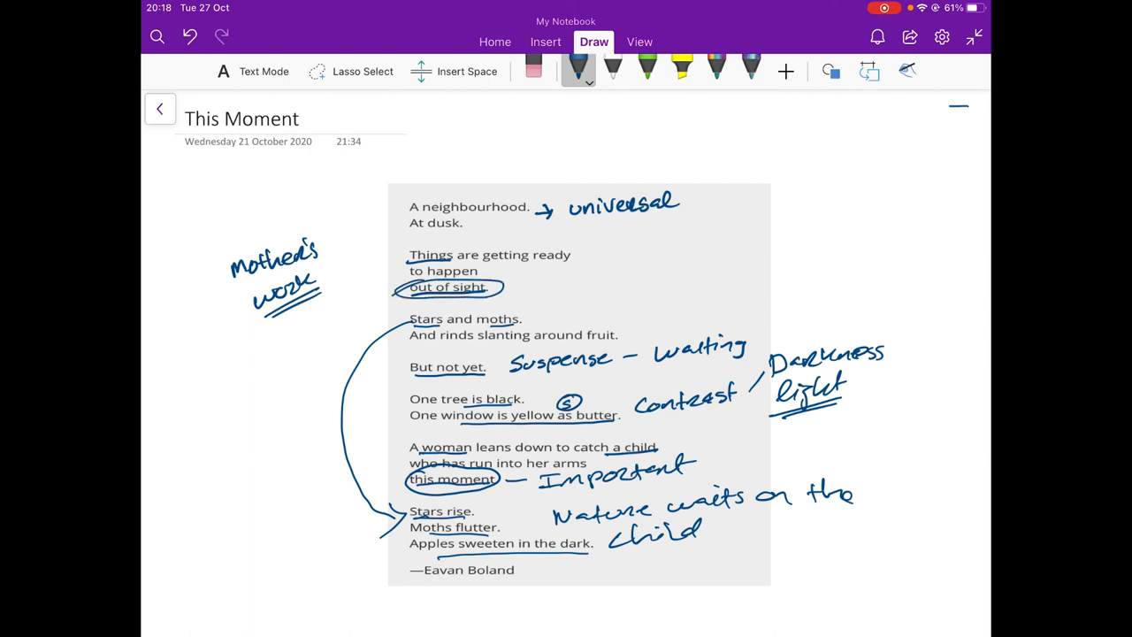